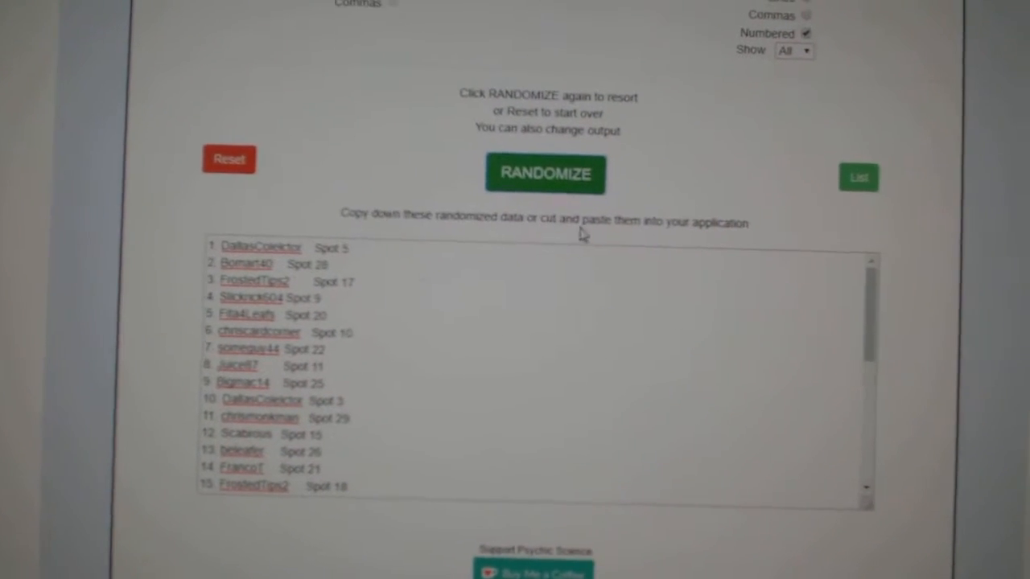
- Reshuffle the participant list with RANDOMIZE and select the randomized output
{"action": "left_click", "coordinate": [545, 173]}
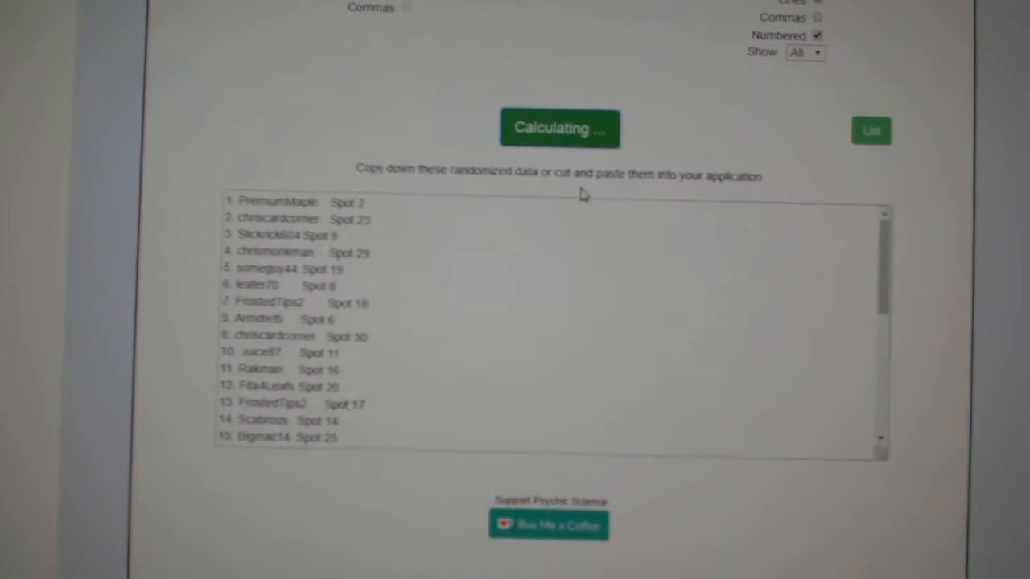
{"action": "left_click", "coordinate": [559, 128]}
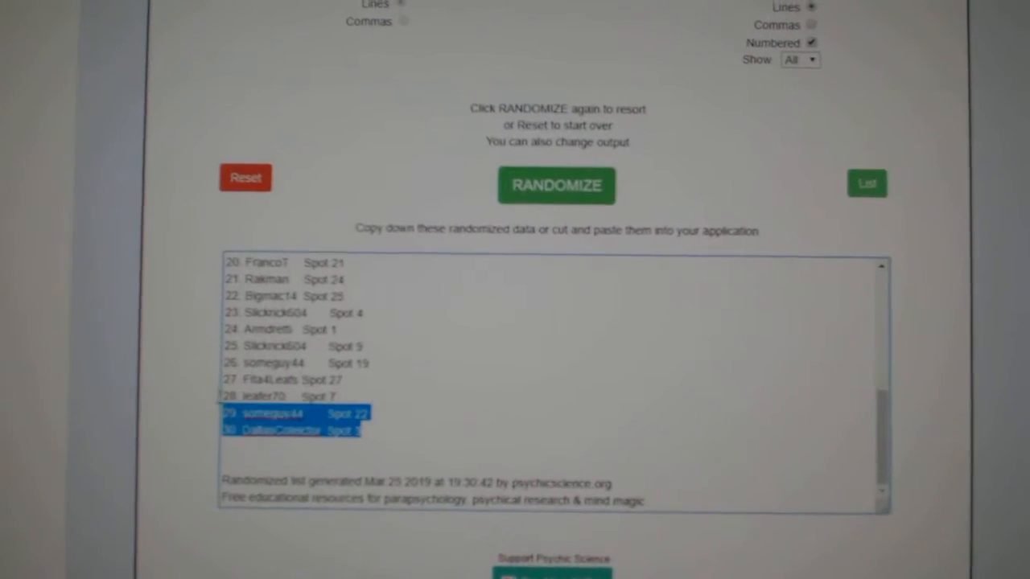
{"action": "left_click", "coordinate": [556, 185]}
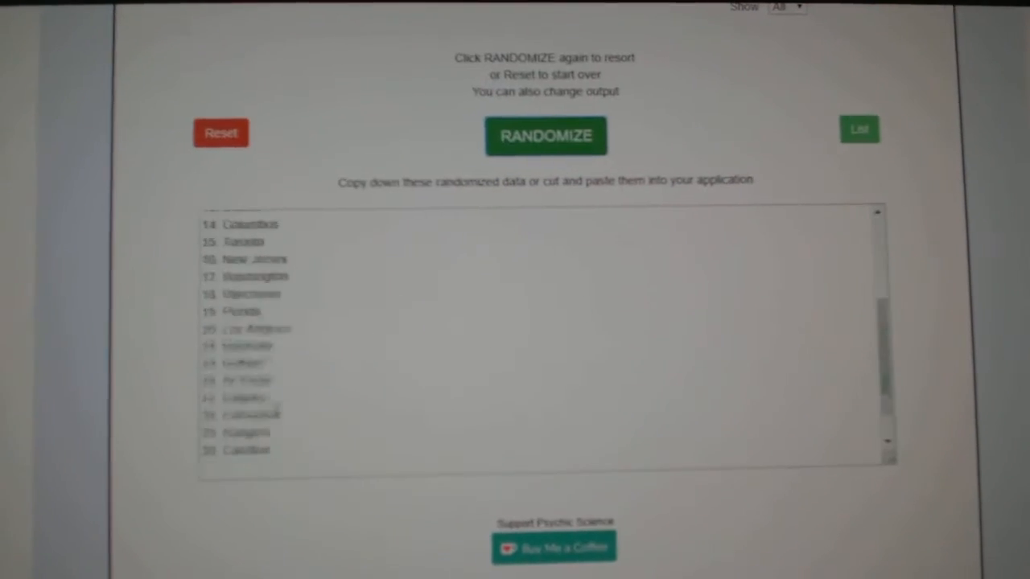
- Copy the randomized NHL team list from the output box via right-click
{"action": "right_click", "coordinate": [274, 322]}
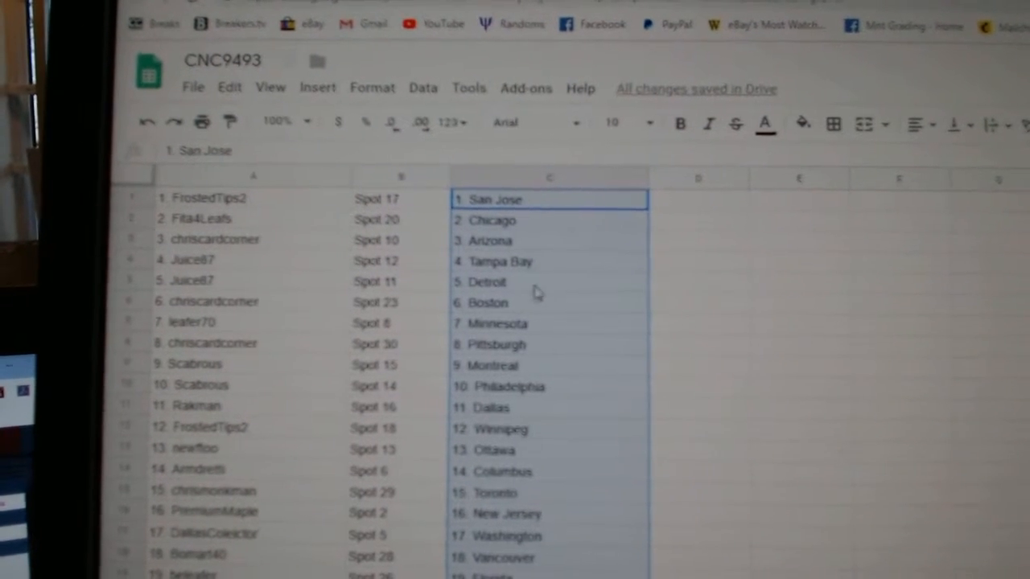
- Scroll through rows 1–30 to confirm every participant has a team, ending with Carolina
{"action": "scroll", "scroll_direction": "down", "scroll_amount": 3}
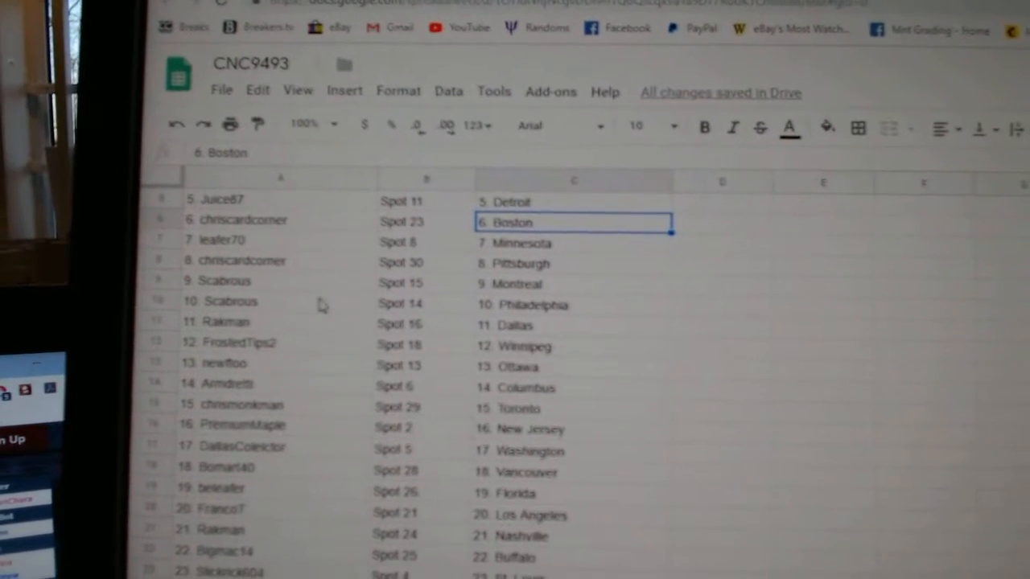
{"action": "scroll", "scroll_direction": "down", "scroll_amount": 3}
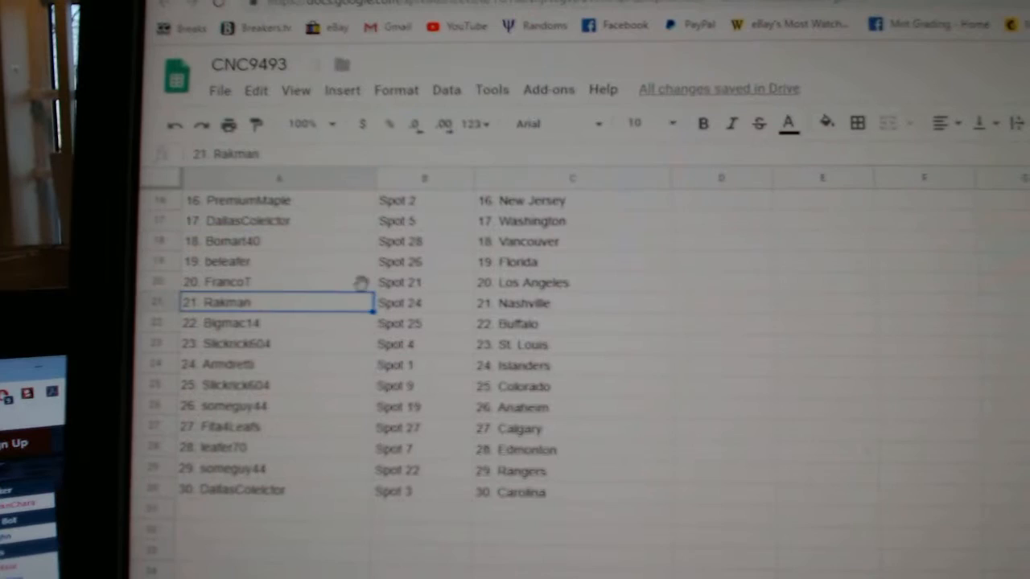
{"action": "scroll", "scroll_direction": "down", "scroll_amount": 3}
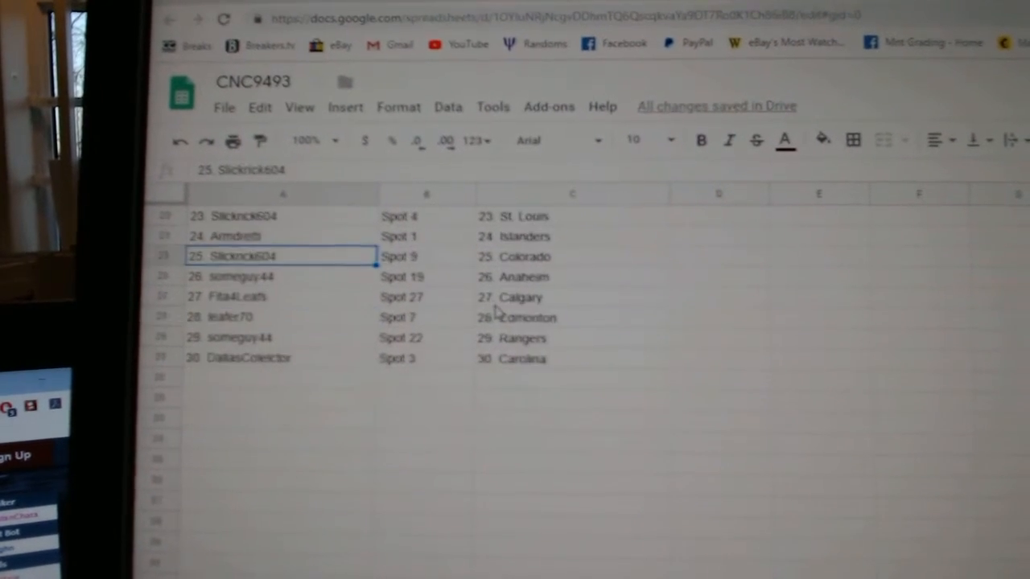
{"action": "scroll", "scroll_direction": "down", "scroll_amount": 3}
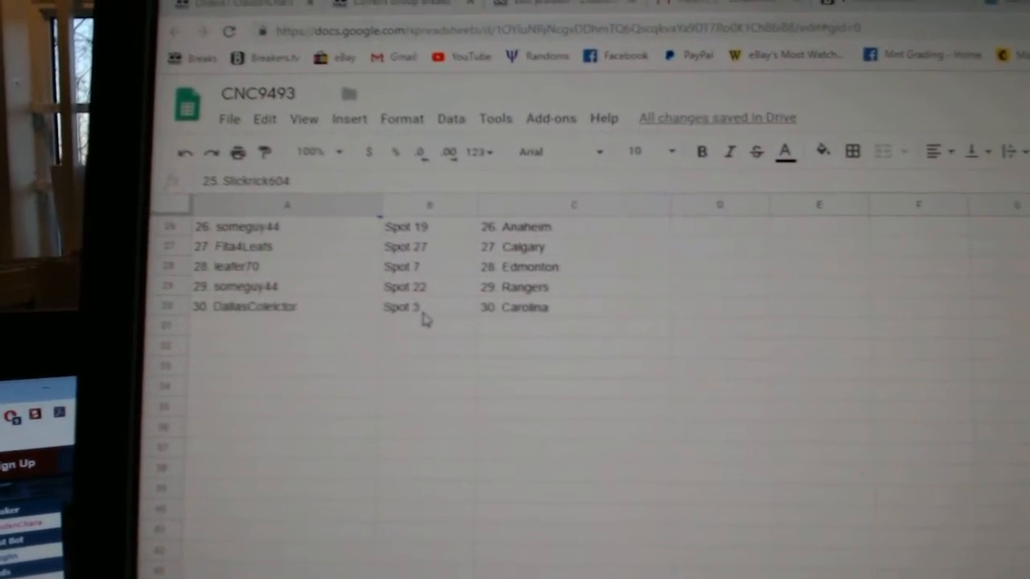